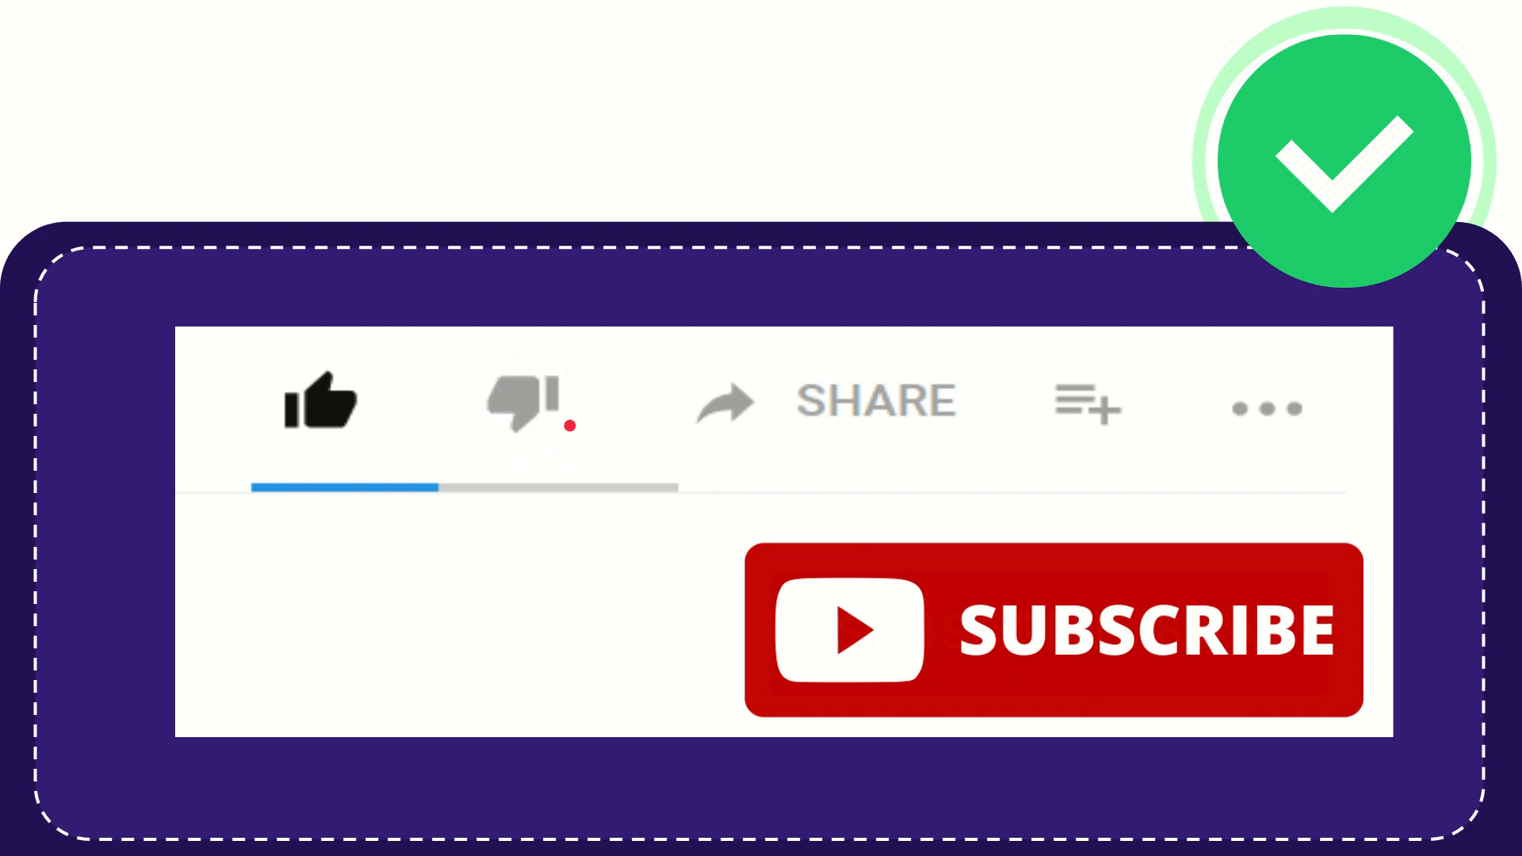
pyautogui.click(523, 404)
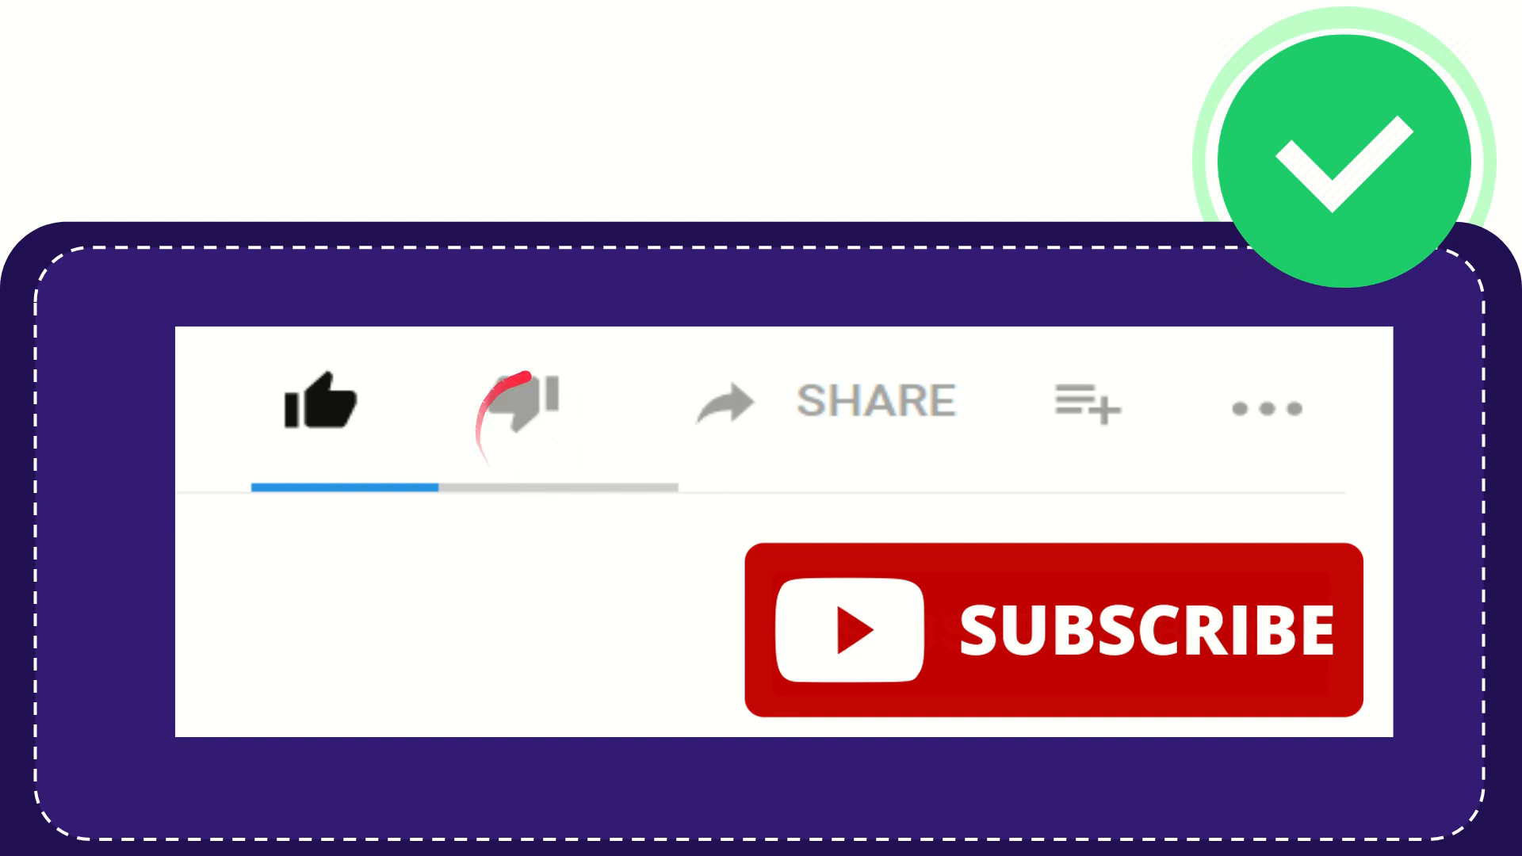